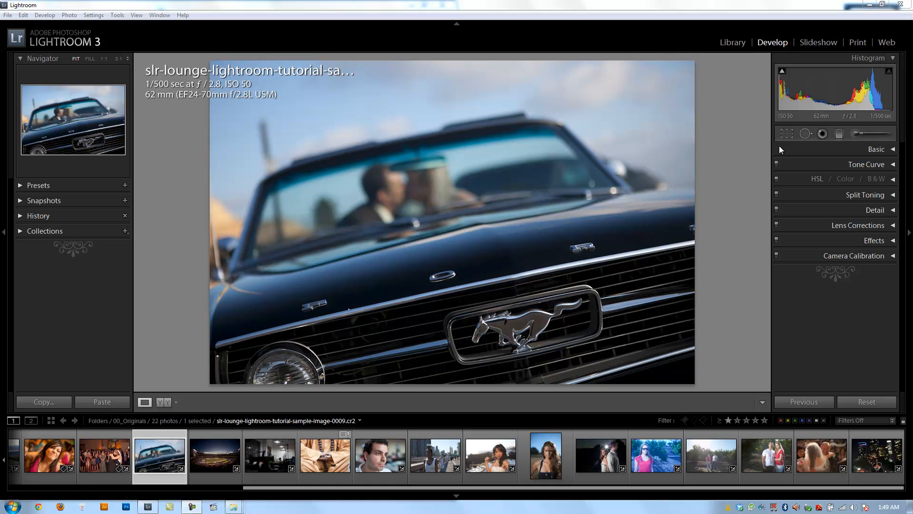
Step: Expand the Basic panel to show the Mustang photo's white balance, tone and presence sliders
click(876, 149)
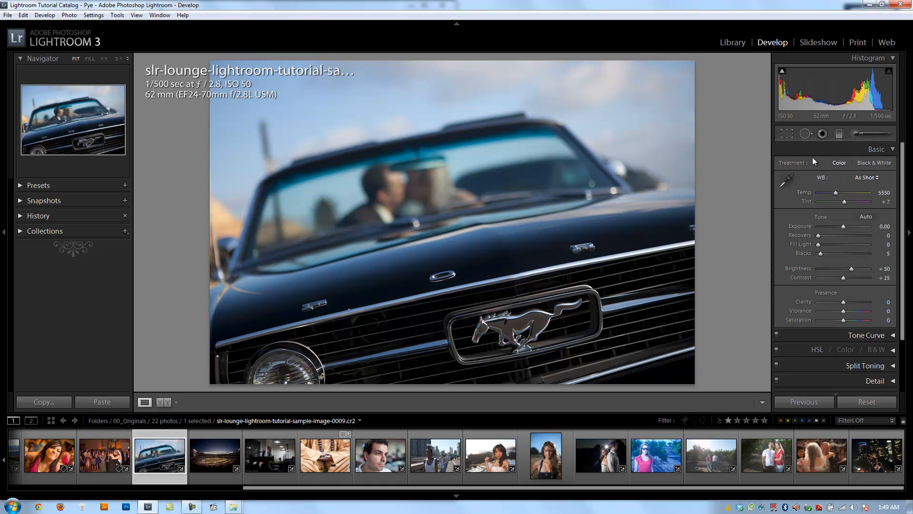
mouse_move(785, 212)
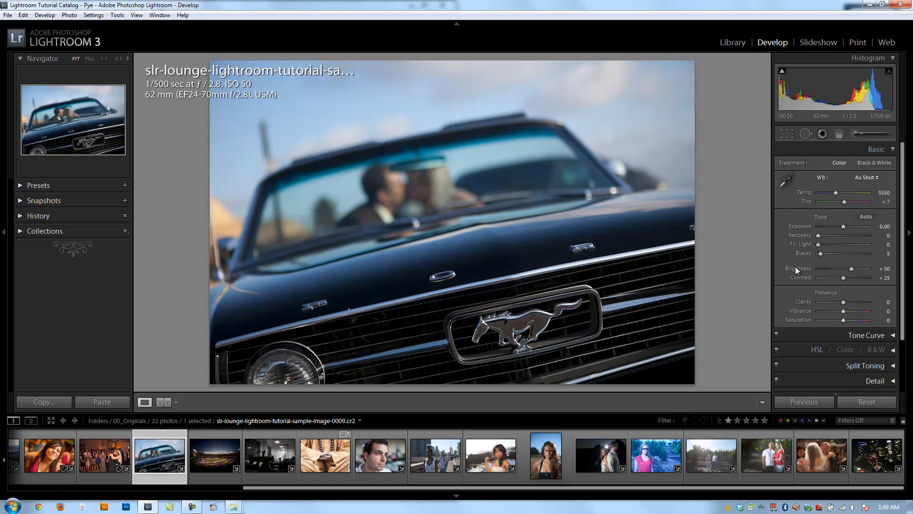
mouse_move(786, 205)
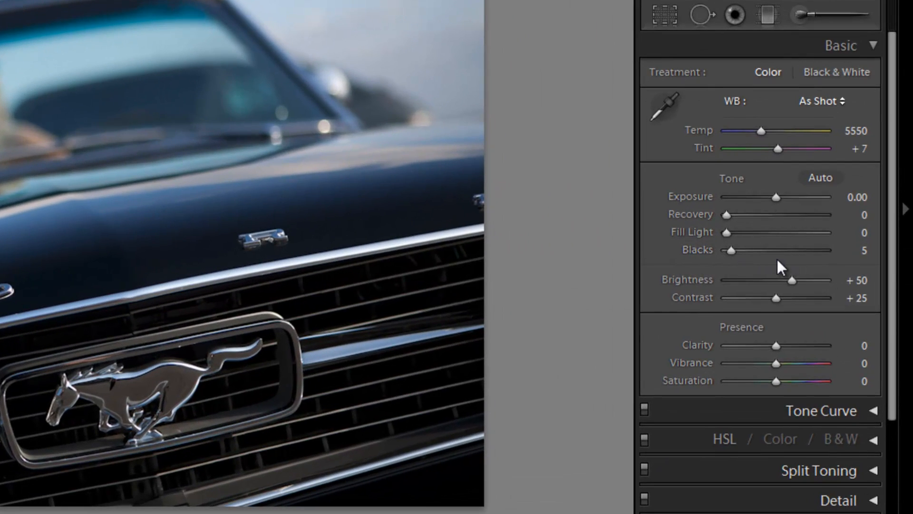
mouse_move(751, 269)
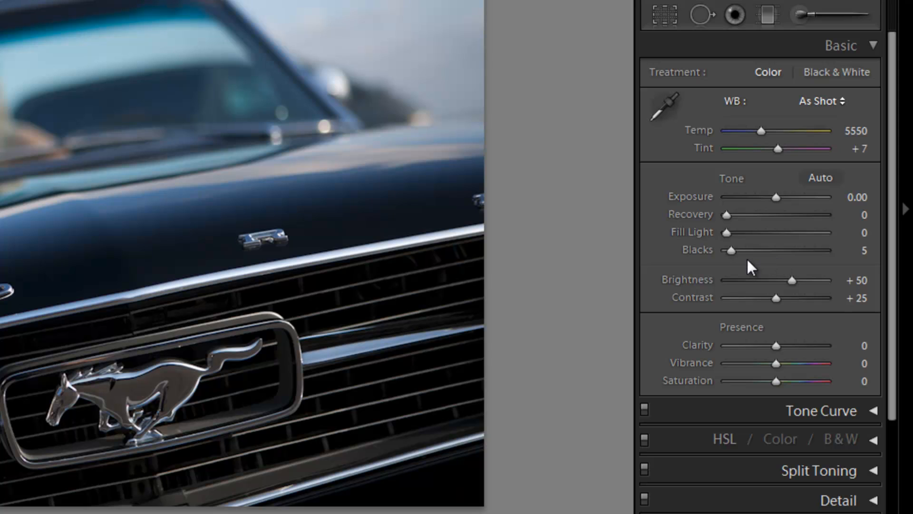
mouse_move(730, 258)
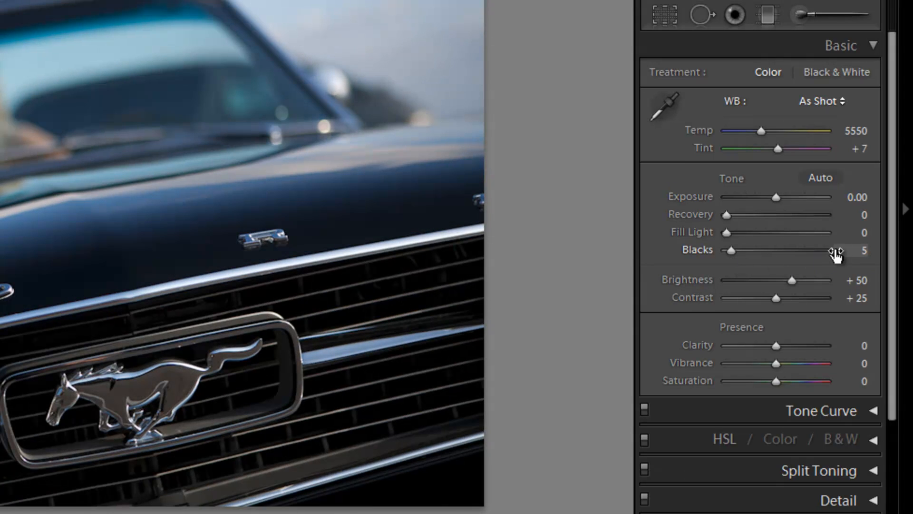
double_click(865, 250)
text(2)
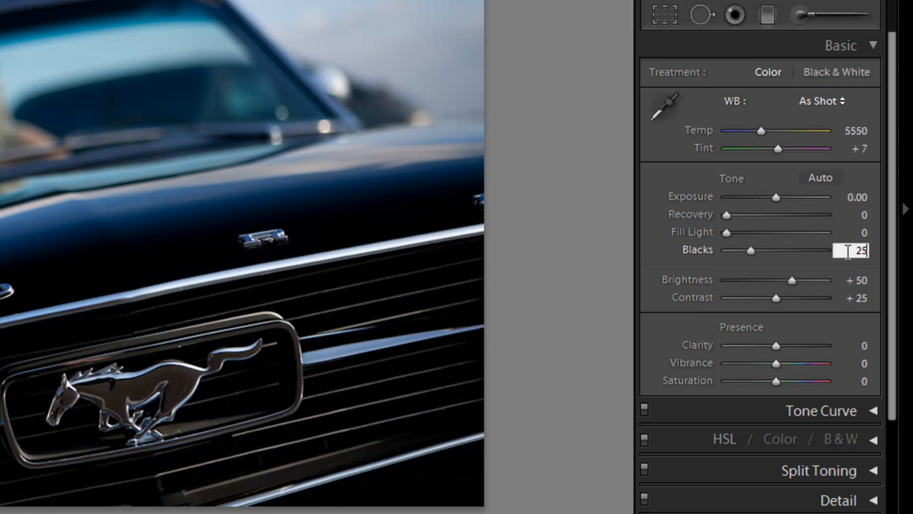
text(5)
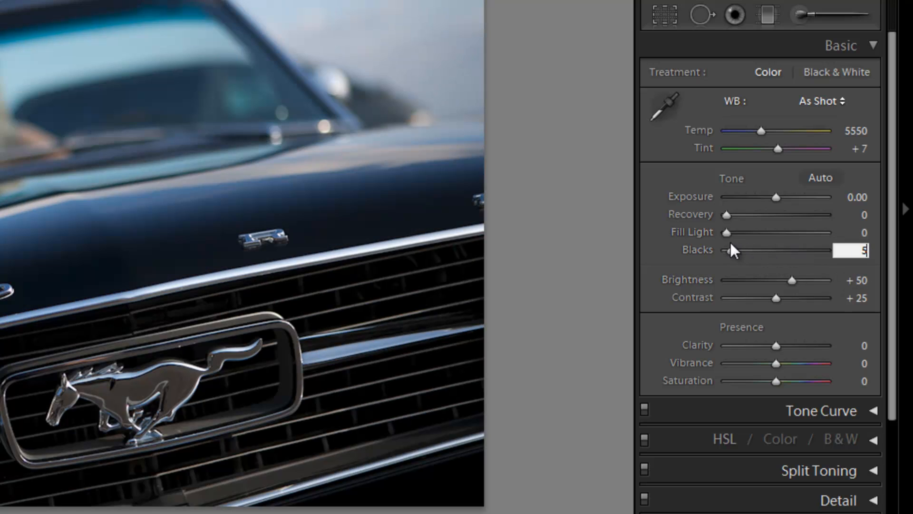
mouse_move(735, 255)
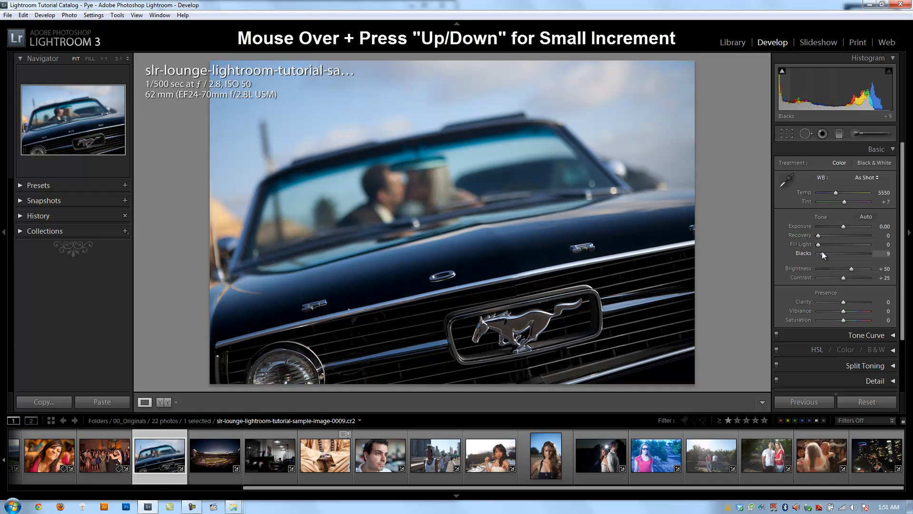
key(Up)
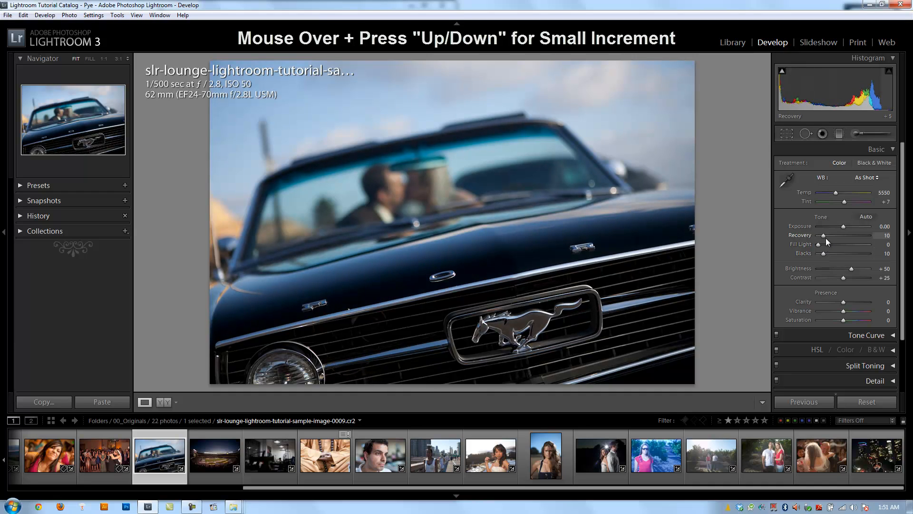
key(Up)
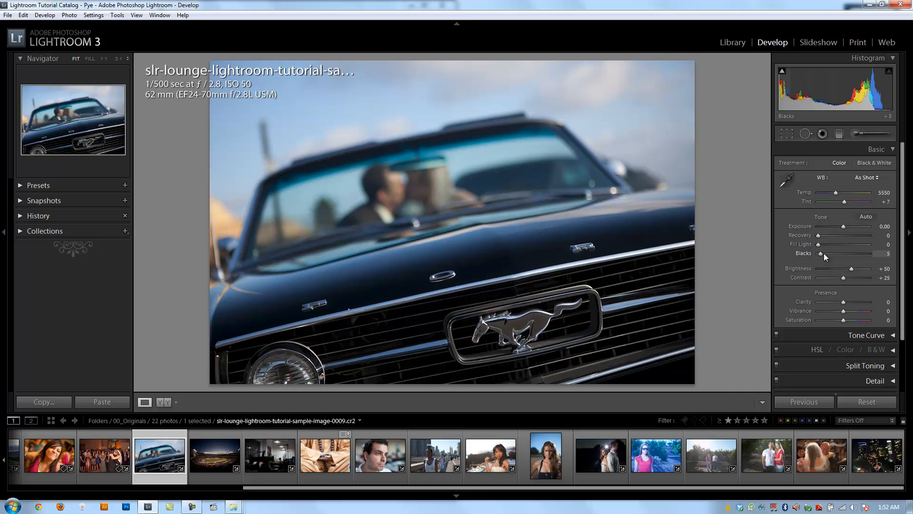
mouse_move(824, 268)
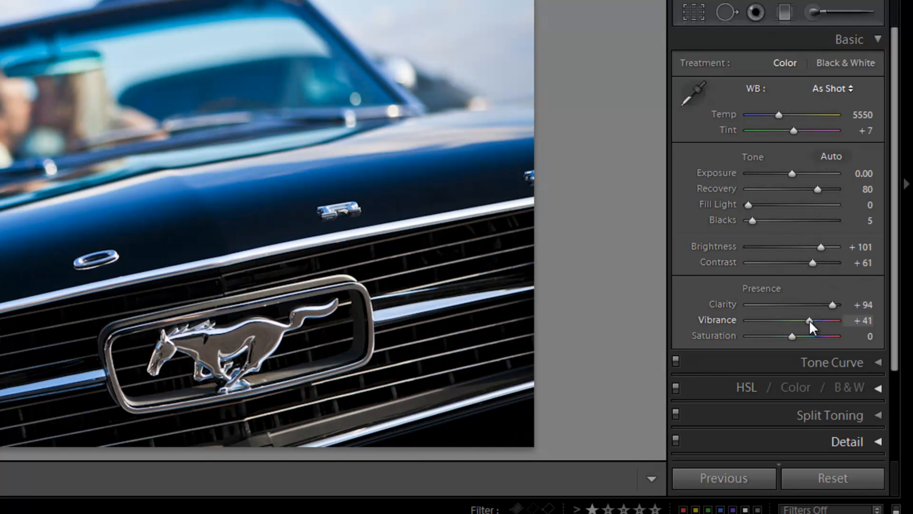
mouse_move(779, 200)
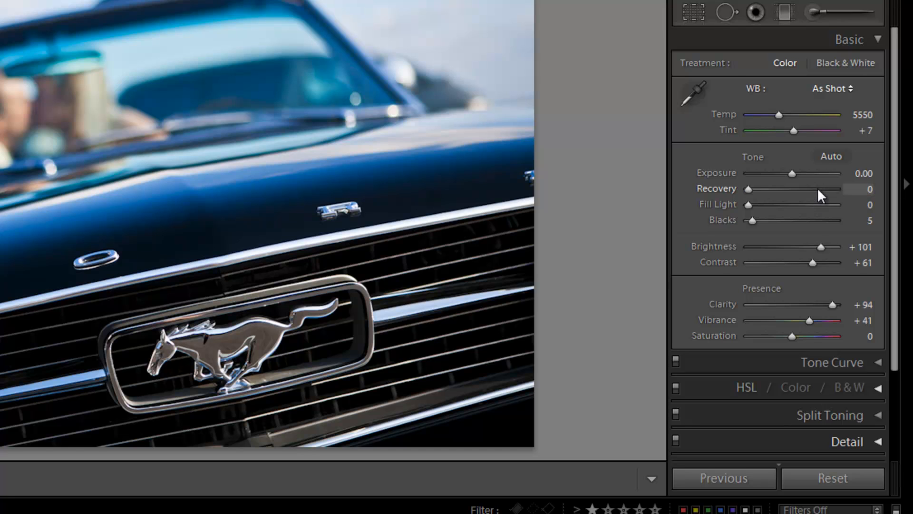
mouse_move(713, 197)
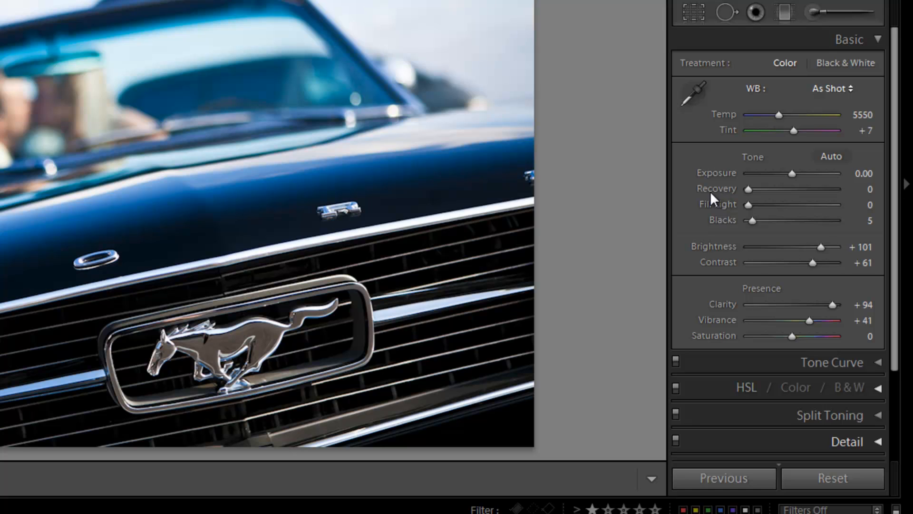
mouse_move(822, 250)
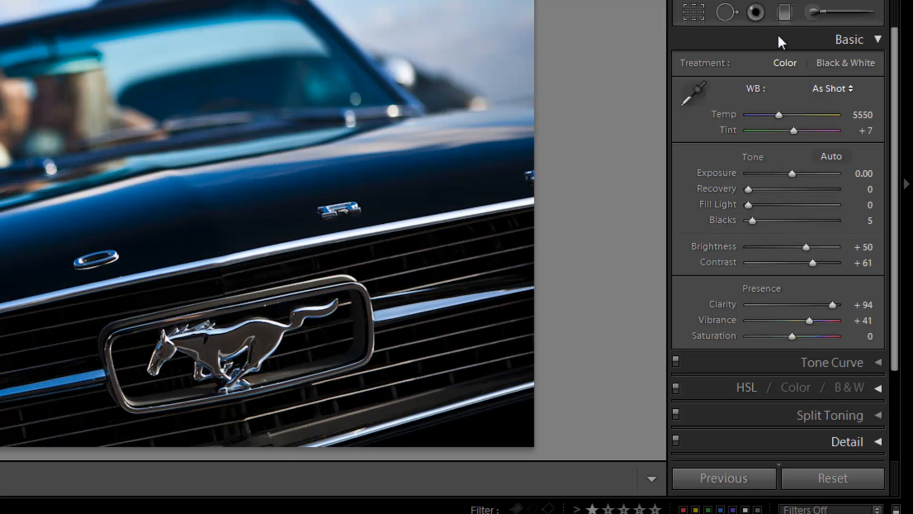
mouse_move(833, 477)
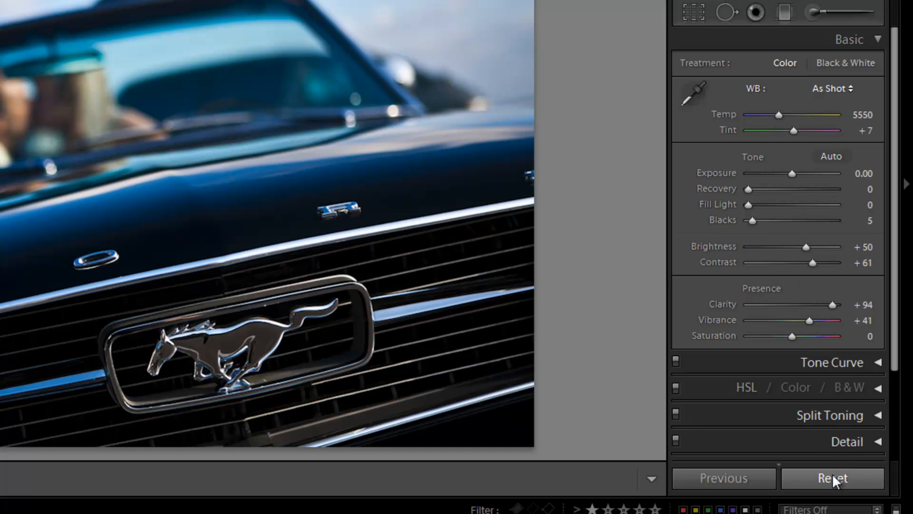
mouse_move(824, 391)
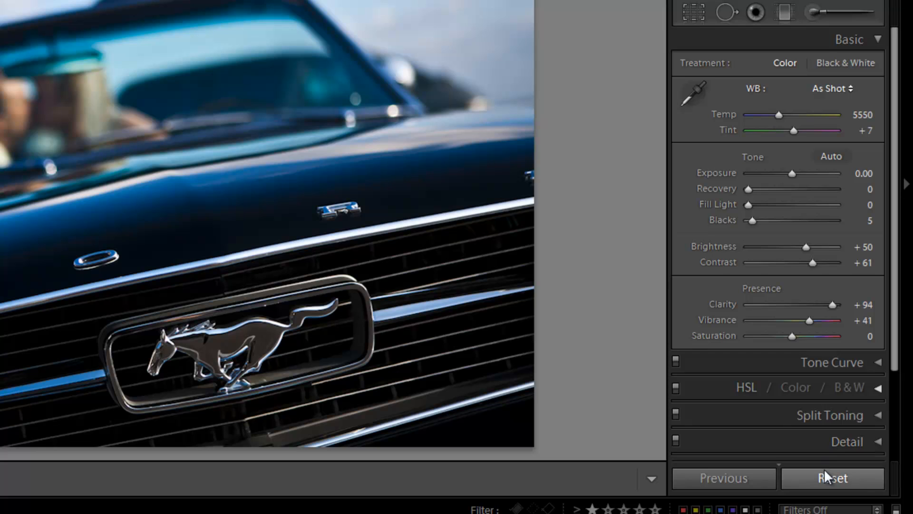
mouse_move(782, 252)
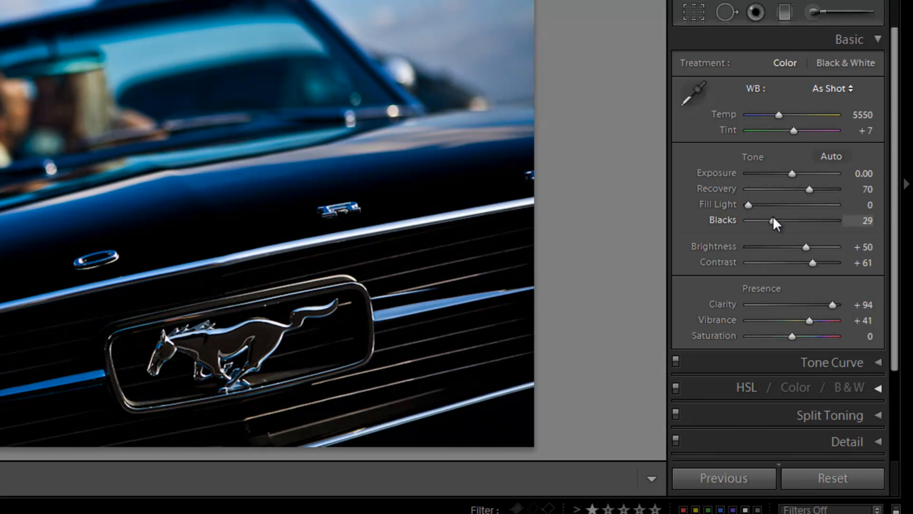
mouse_move(776, 220)
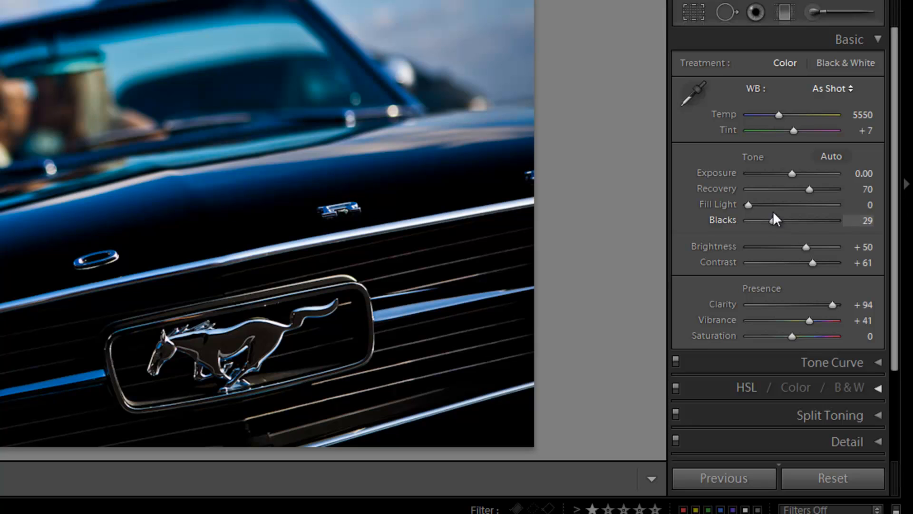
mouse_move(754, 193)
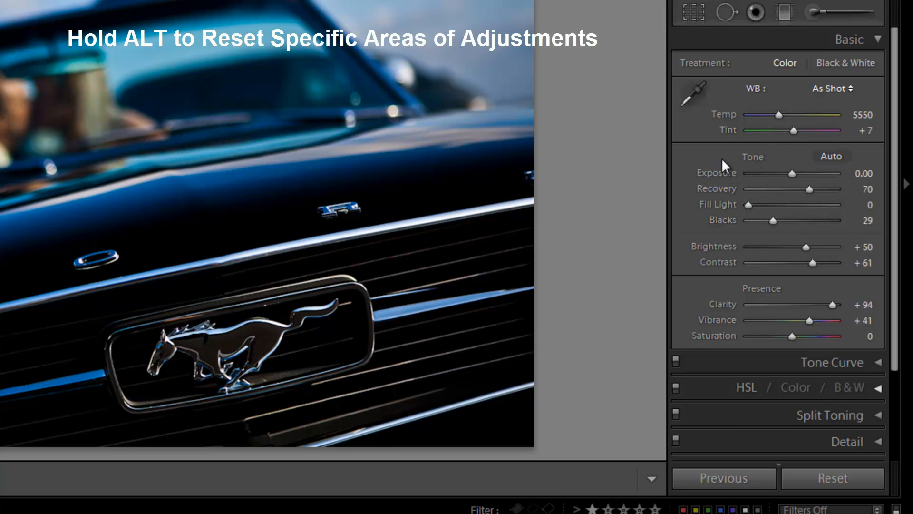
Step: Reset only the tone adjustments, returning Recovery to 0, Blacks to 5 and Contrast to +25
key(alt)
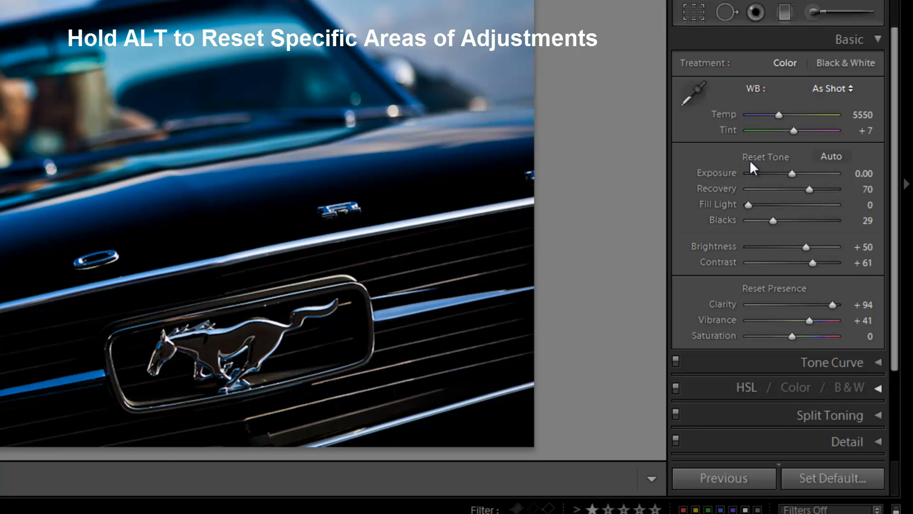
mouse_move(774, 158)
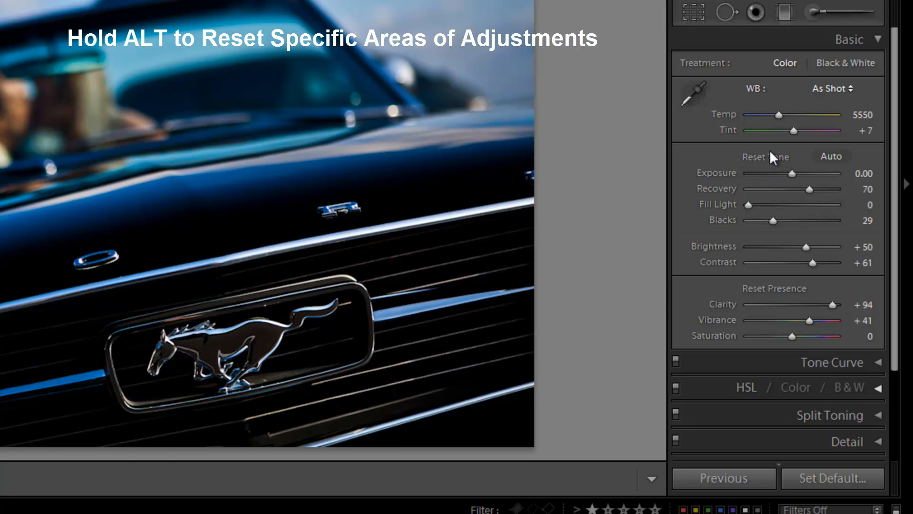
mouse_move(703, 260)
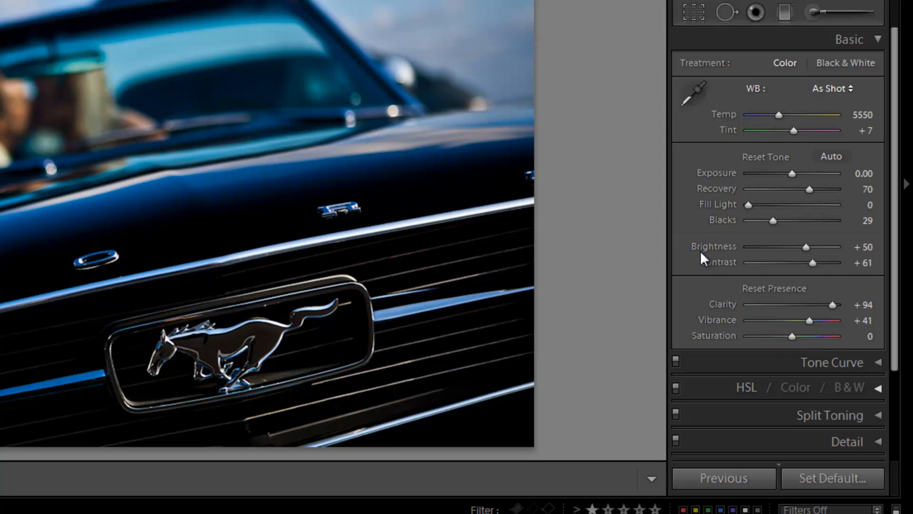
click(765, 156)
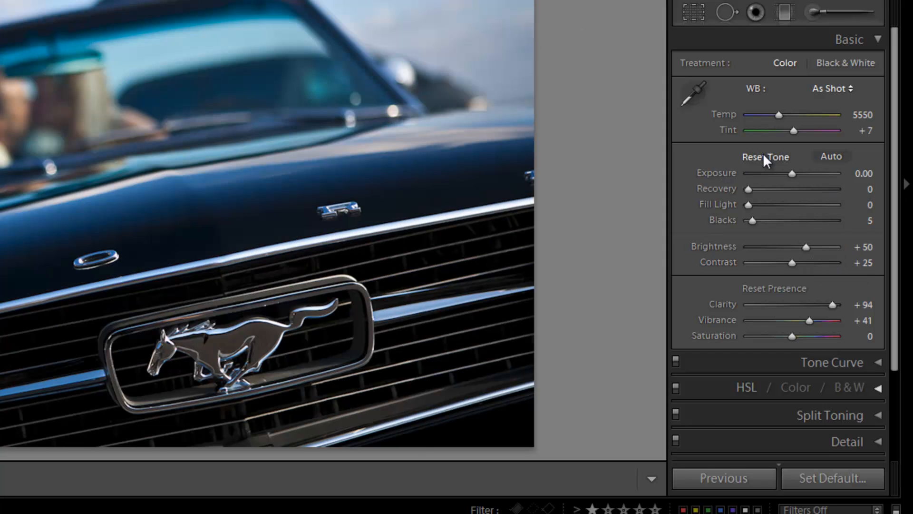
mouse_move(857, 307)
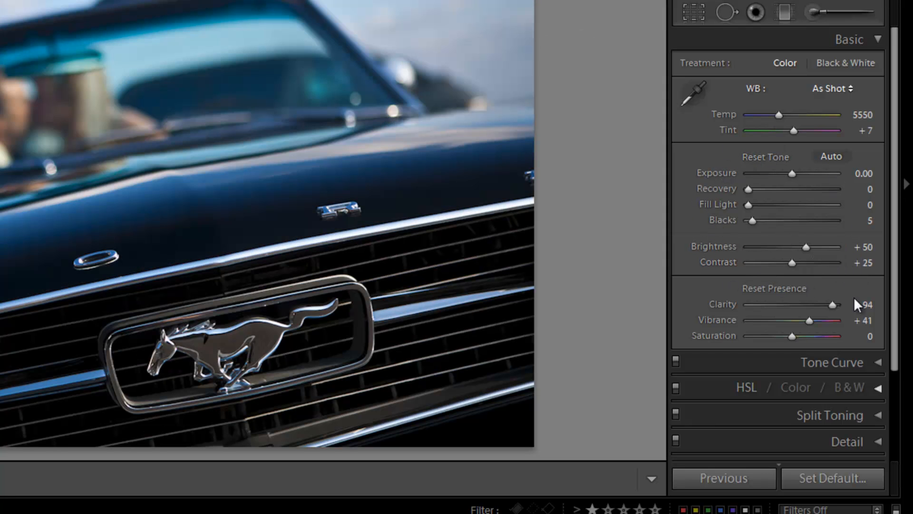
mouse_move(771, 349)
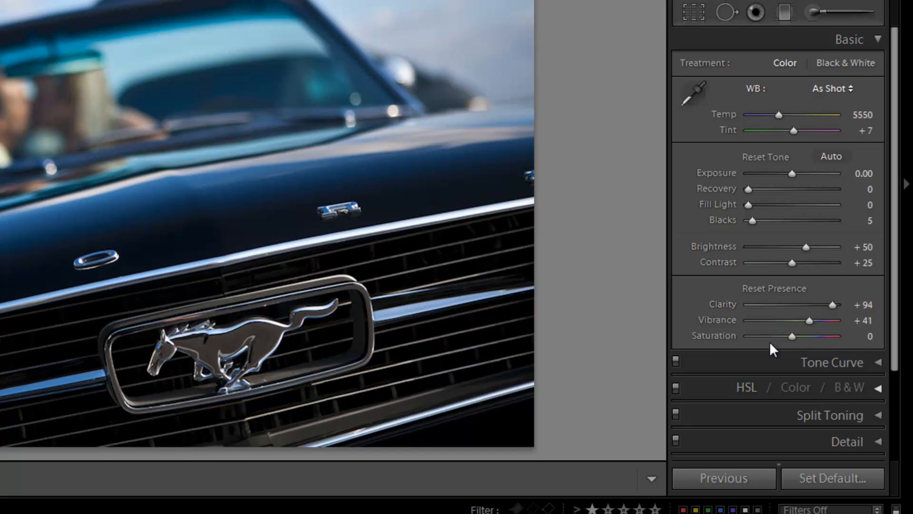
mouse_move(705, 265)
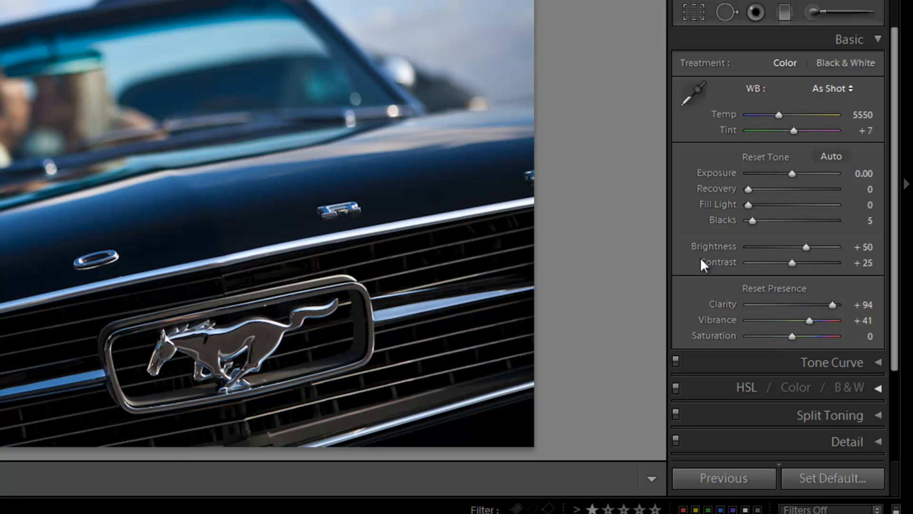
mouse_move(821, 401)
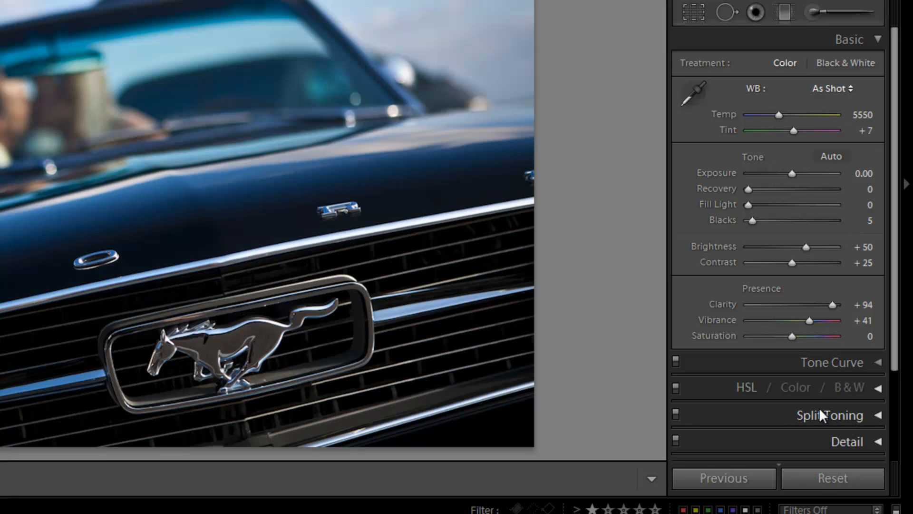
mouse_move(804, 418)
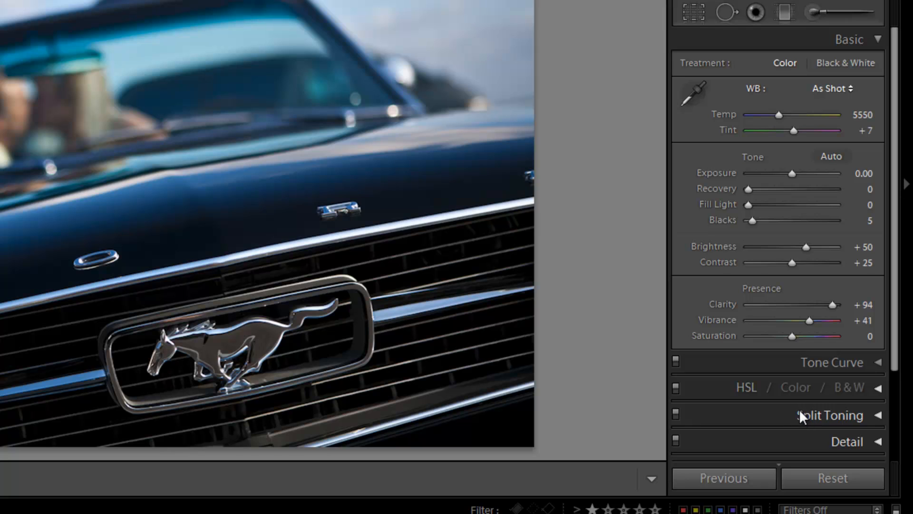
Step: Expand and collapse Split Toning, then show shadow clipping on the Mustang's grille
click(830, 416)
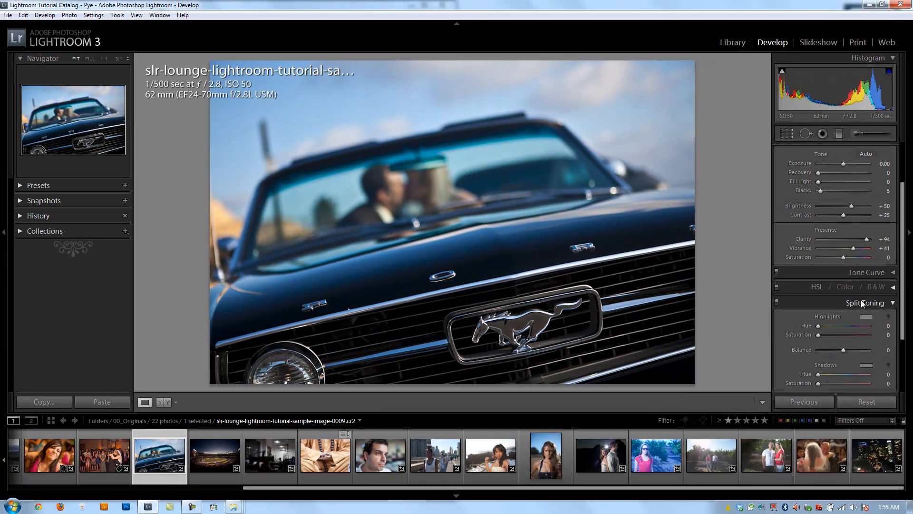
click(865, 303)
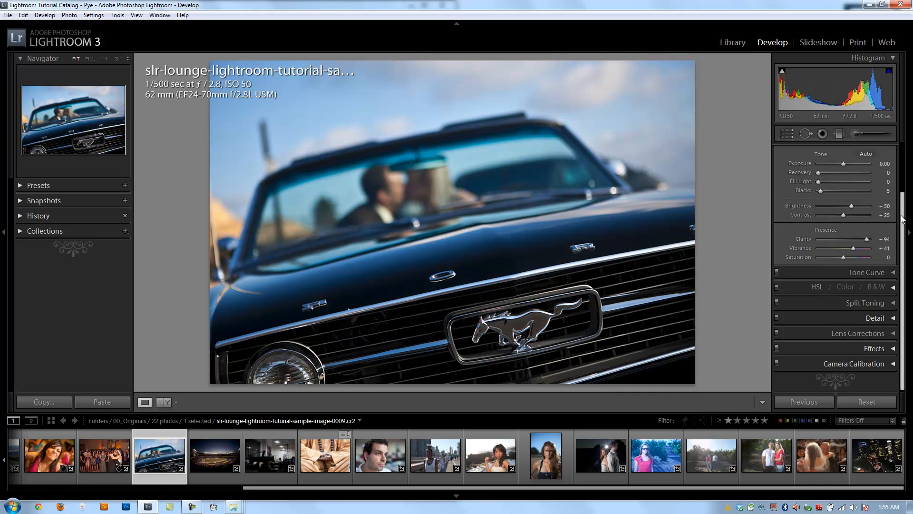
click(876, 149)
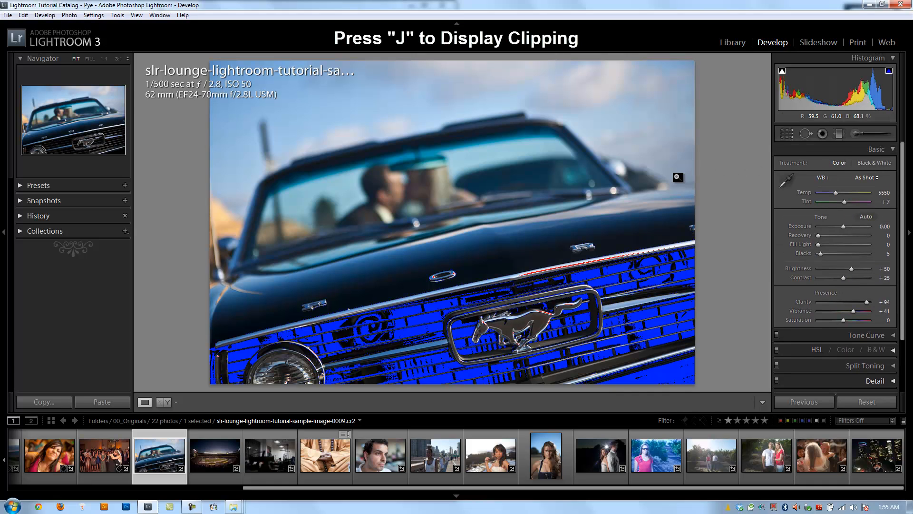
mouse_move(571, 280)
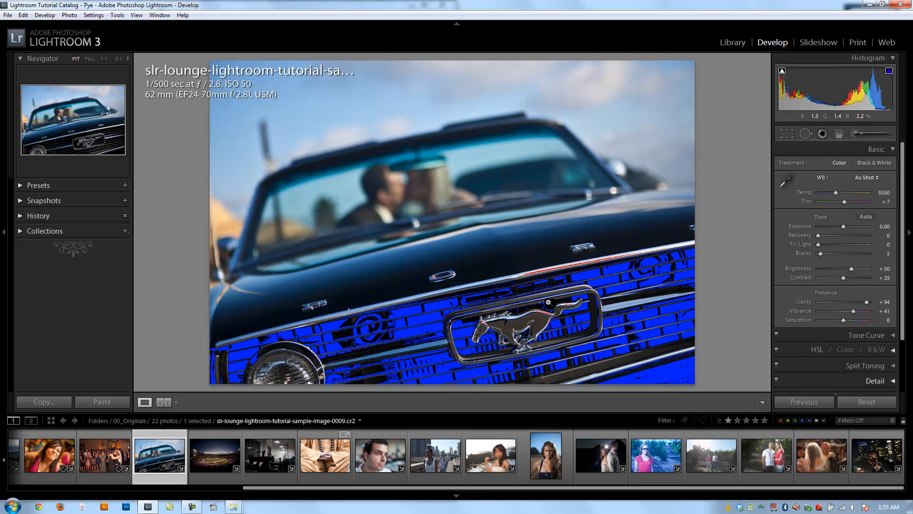
mouse_move(547, 302)
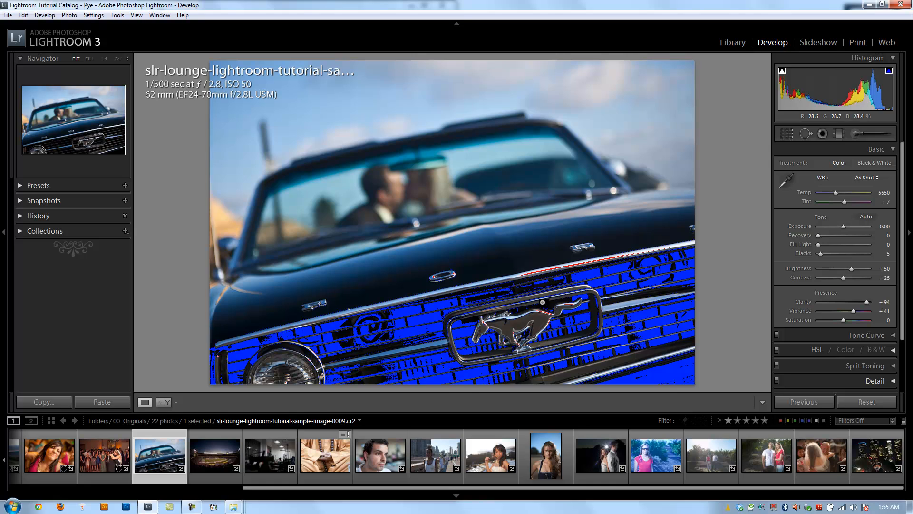
mouse_move(698, 196)
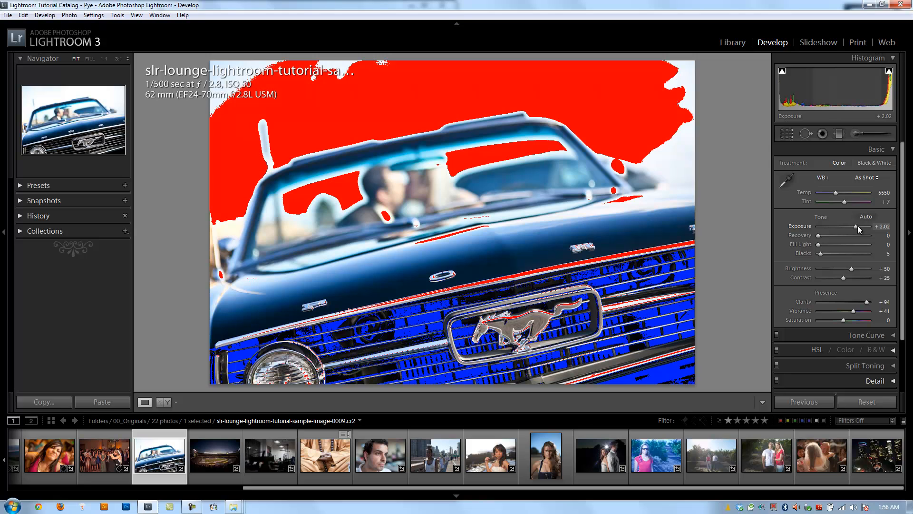
mouse_move(840, 238)
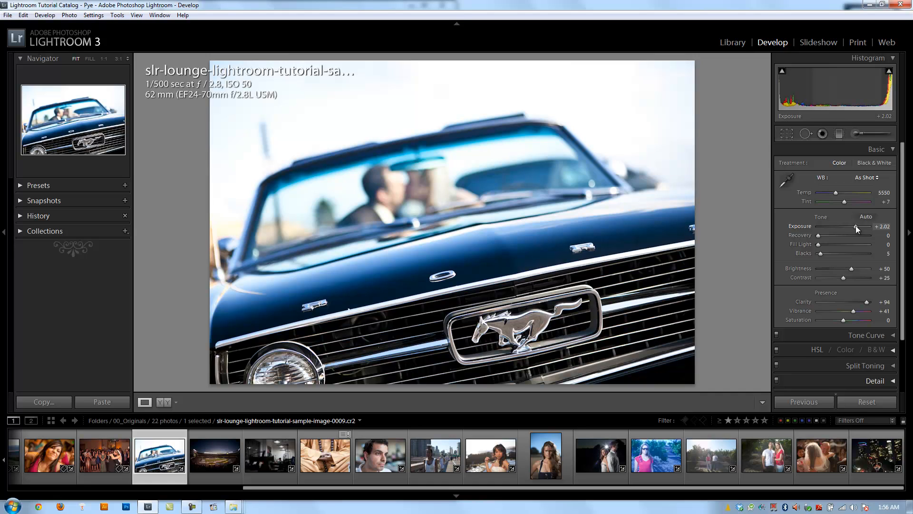
mouse_move(786, 208)
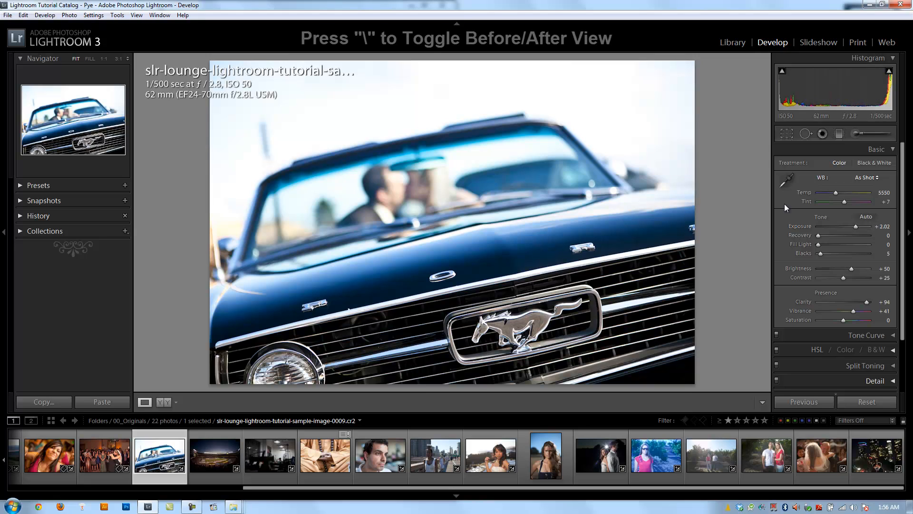
mouse_move(795, 194)
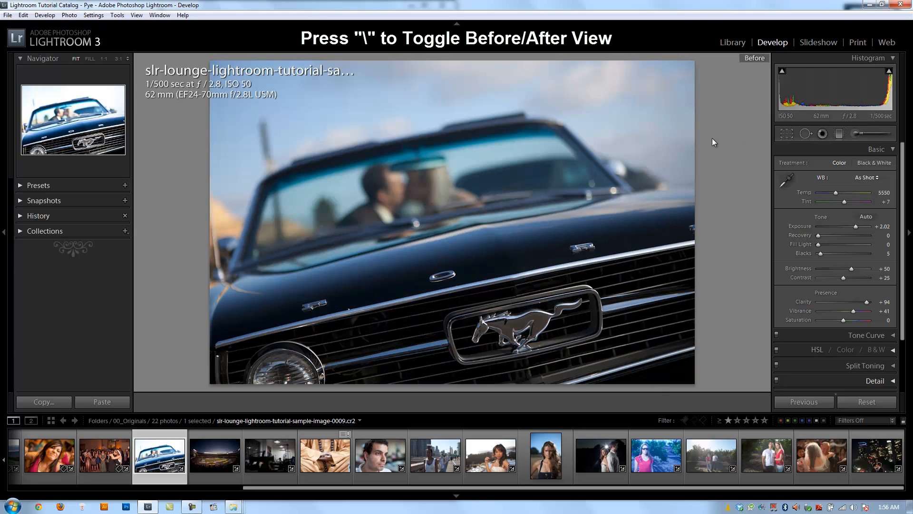
mouse_move(747, 65)
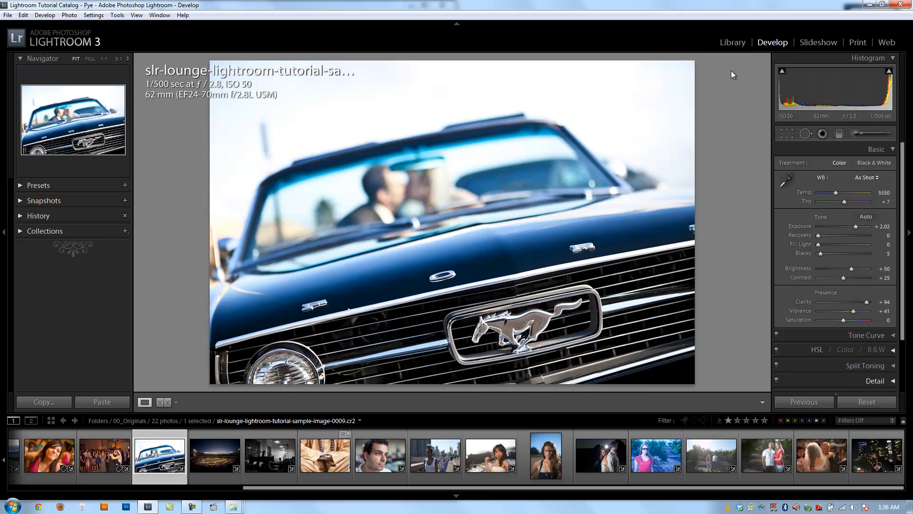
mouse_move(701, 136)
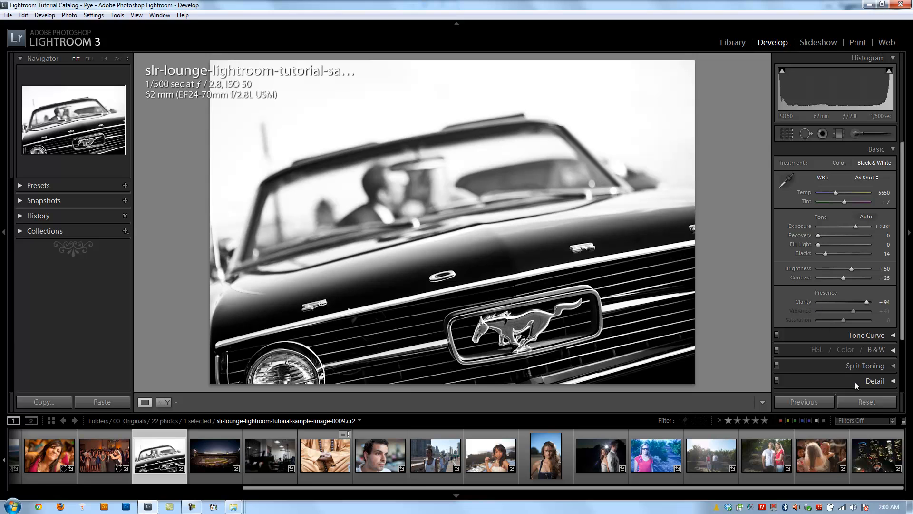
Step: Reset all develop settings, returning the Mustang photo to its original colour version
click(866, 402)
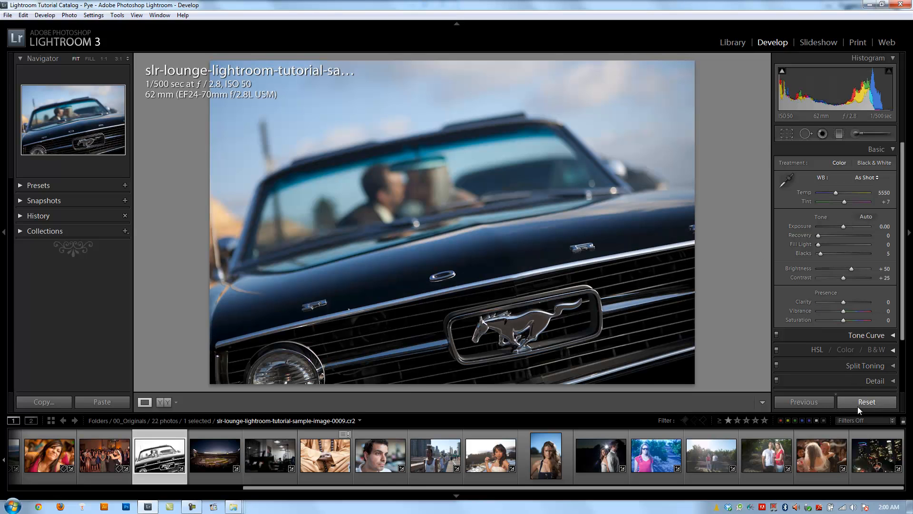